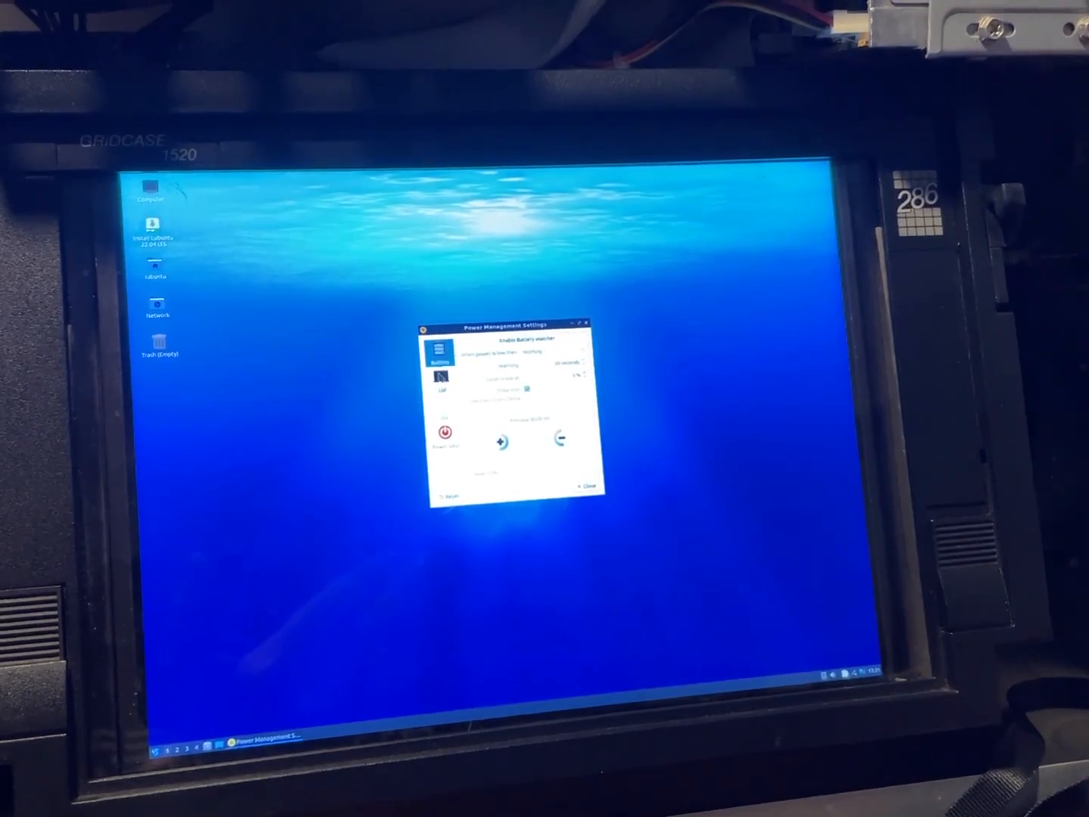
Close the Power Management Settings window and launch a desktop icon
click(582, 485)
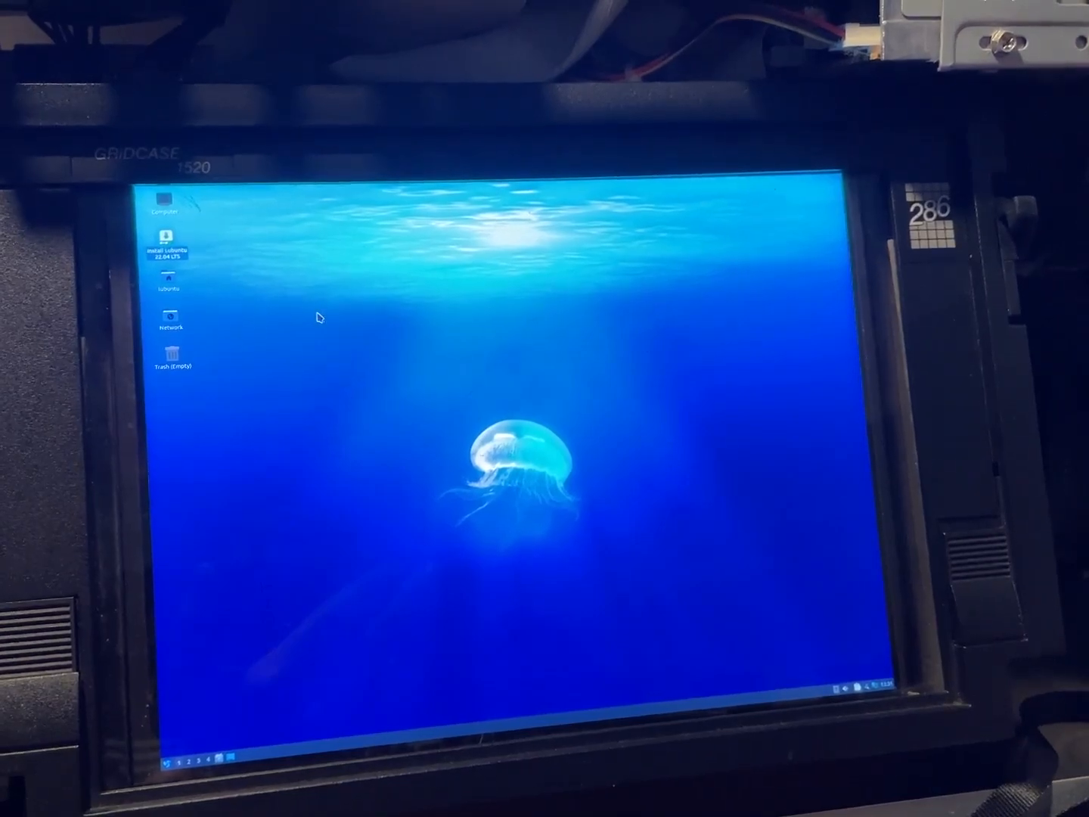
double_click(168, 249)
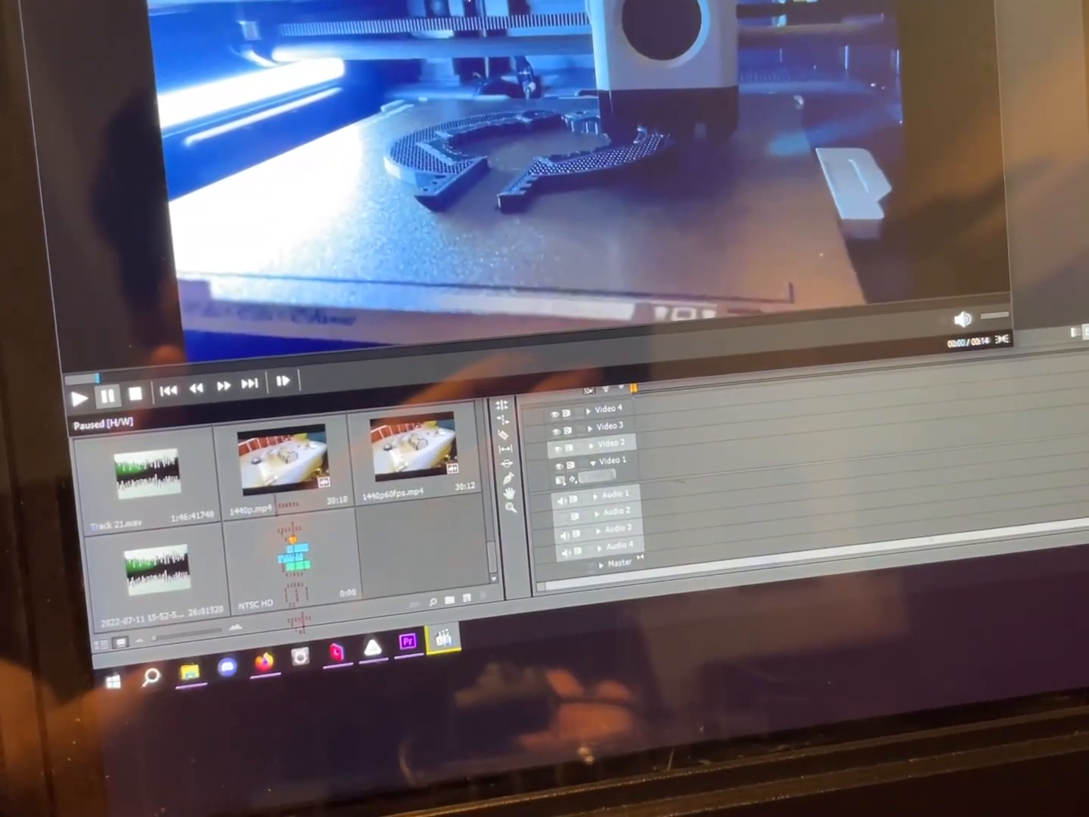
Disconnect from the remote desktop via the Parsec overlay, returning to the Computers list
click(81, 394)
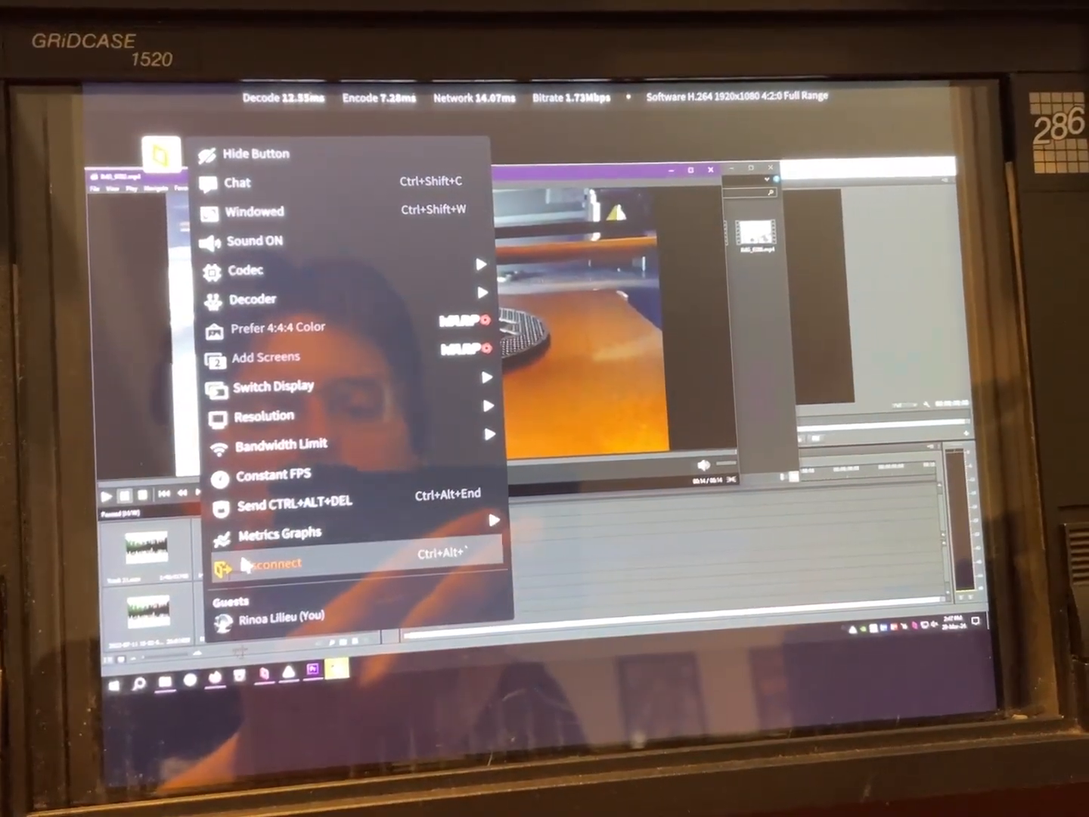
click(272, 563)
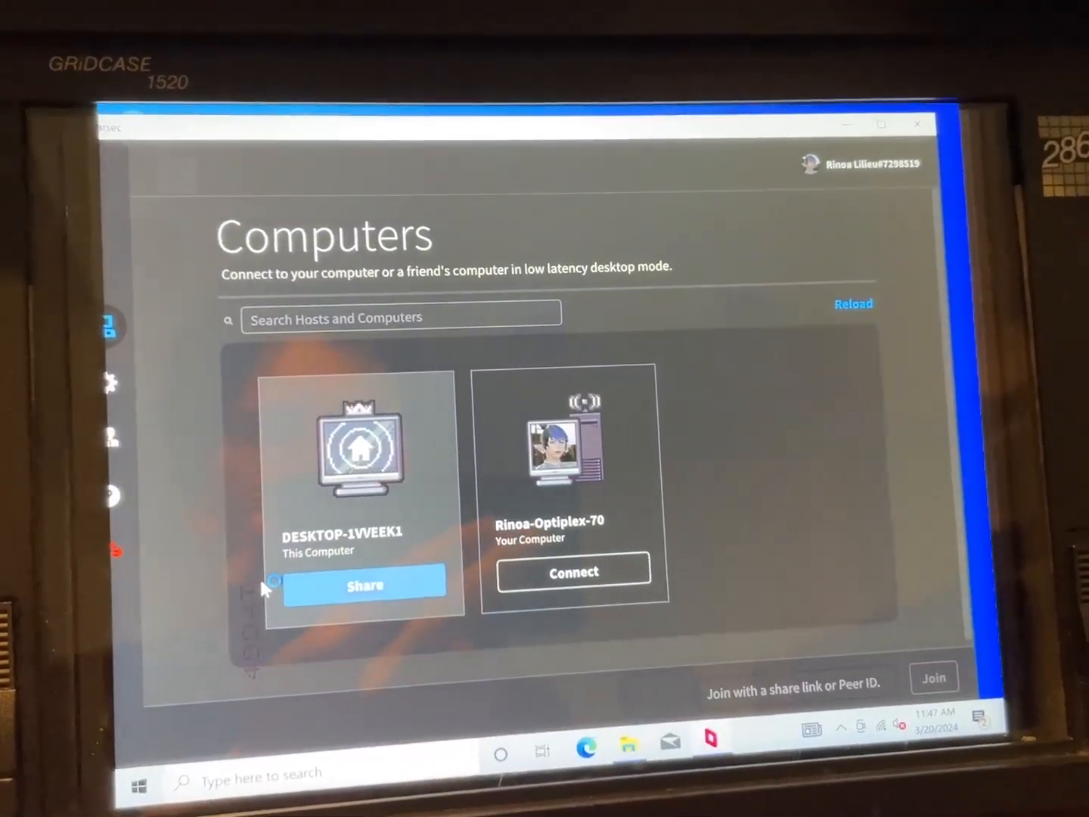